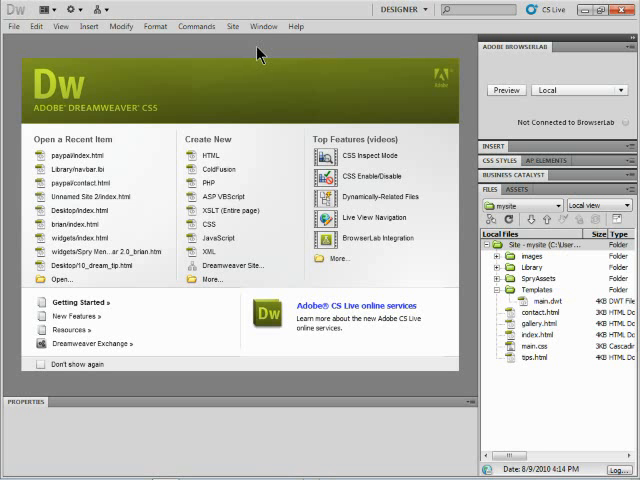
{"action": "mouse_move", "coordinate": [296, 92]}
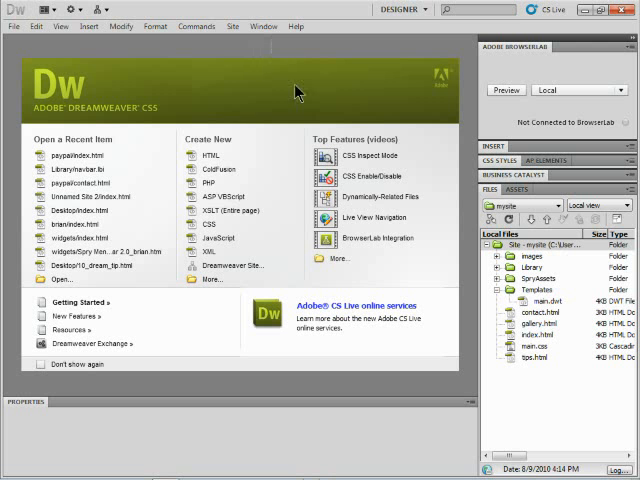
Step: Exit Dreamweaver CS5 so the Windows desktop is showing
{"action": "left_click", "coordinate": [600, 204]}
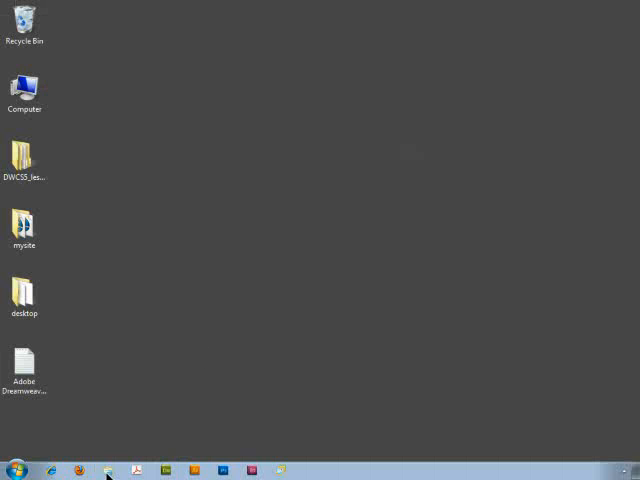
Step: Search the Start menu for 'regedit' and dismiss the stray Search Results window
{"action": "left_click", "coordinate": [12, 470]}
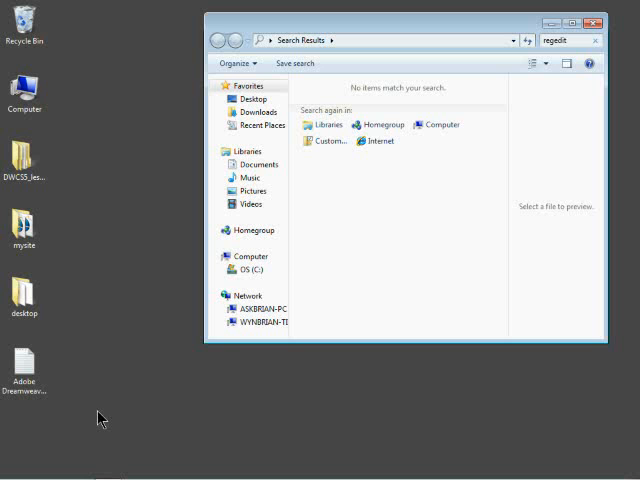
{"action": "left_click", "coordinate": [592, 22]}
{"action": "type", "text": "regedit"}
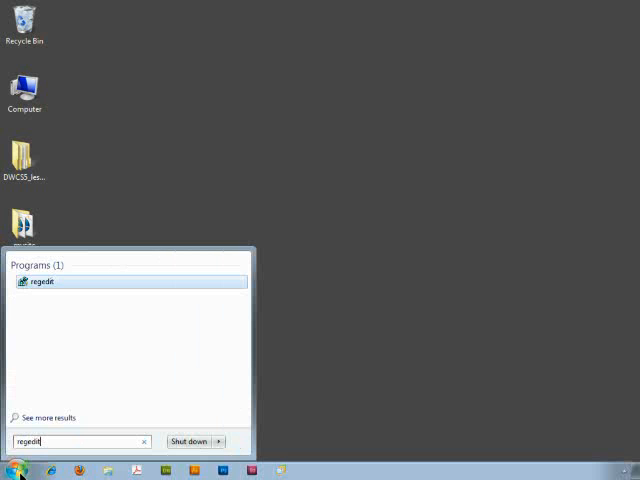
Step: Launch regedit and select the HKEY_CURRENT_USER\Software\Adobe key
{"action": "left_click", "coordinate": [42, 280]}
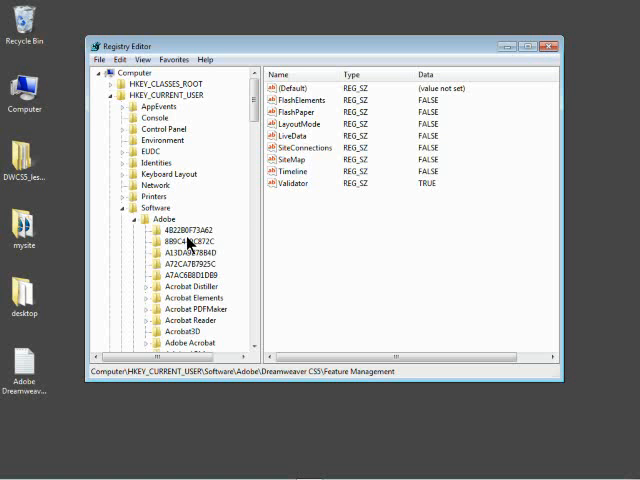
{"action": "mouse_move", "coordinate": [244, 124]}
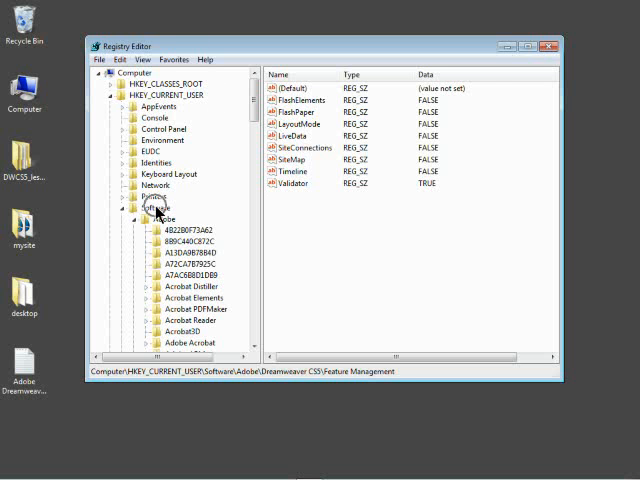
{"action": "left_click", "coordinate": [162, 218]}
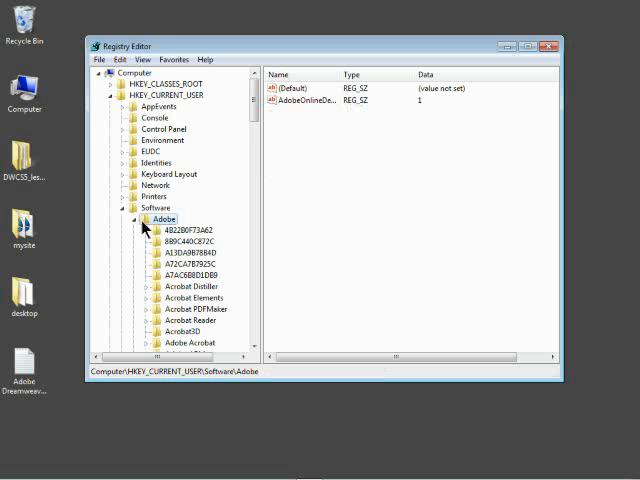
Step: Scroll down through the expanded Dreamweaver CS5 subkeys
{"action": "scroll", "scroll_direction": "down", "scroll_amount": 3}
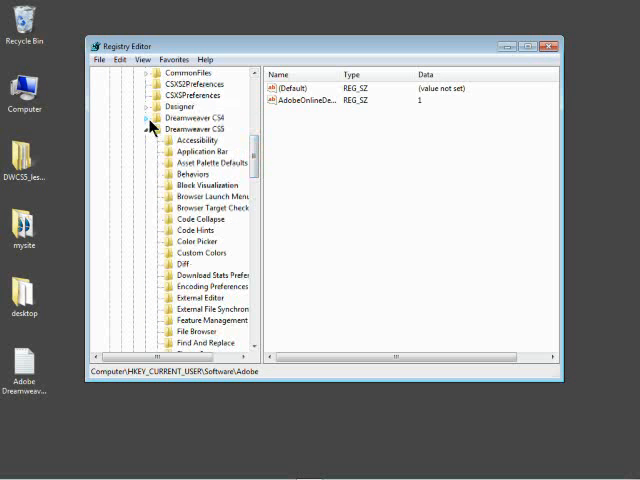
{"action": "scroll", "scroll_direction": "down", "scroll_amount": 3}
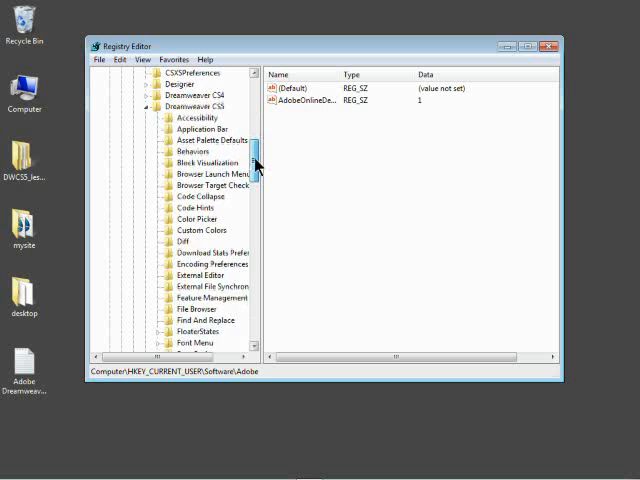
{"action": "scroll", "scroll_direction": "down", "scroll_amount": 3}
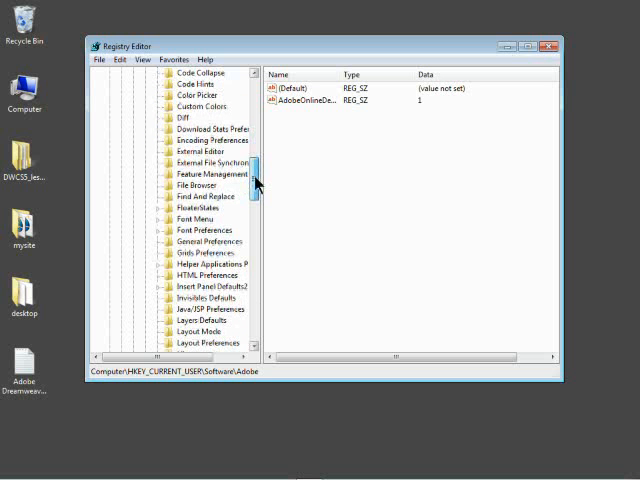
{"action": "scroll", "scroll_direction": "down", "scroll_amount": 3}
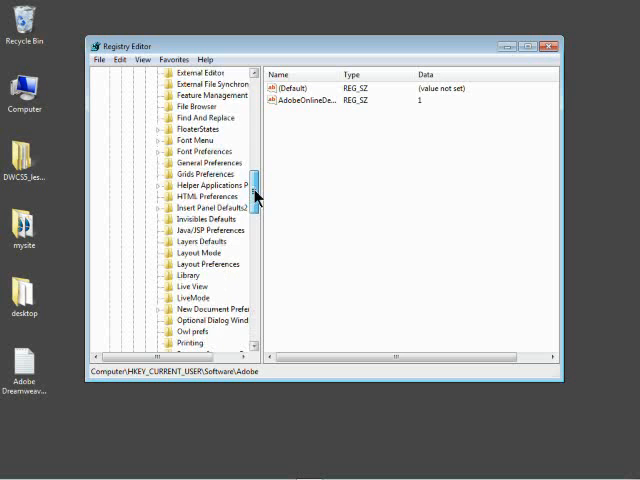
{"action": "scroll", "scroll_direction": "down", "scroll_amount": 3}
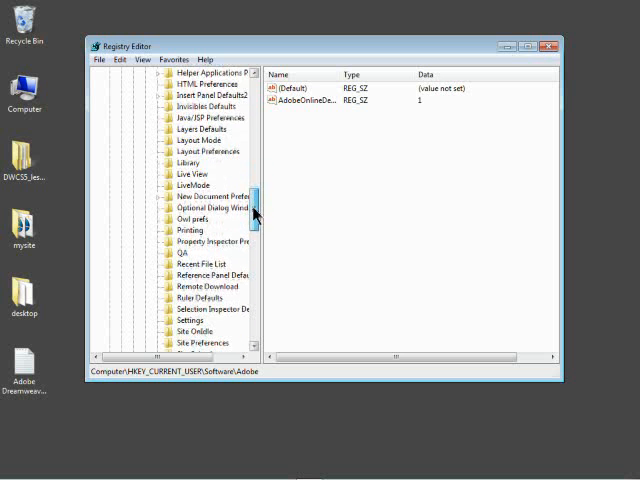
{"action": "scroll", "scroll_direction": "down", "scroll_amount": 3}
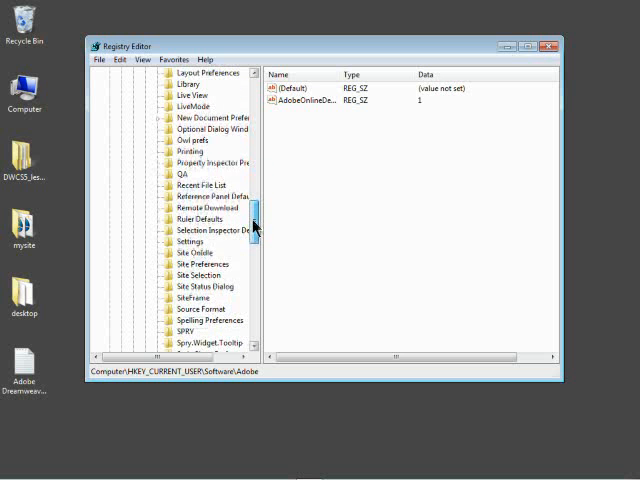
{"action": "scroll", "scroll_direction": "down", "scroll_amount": 3}
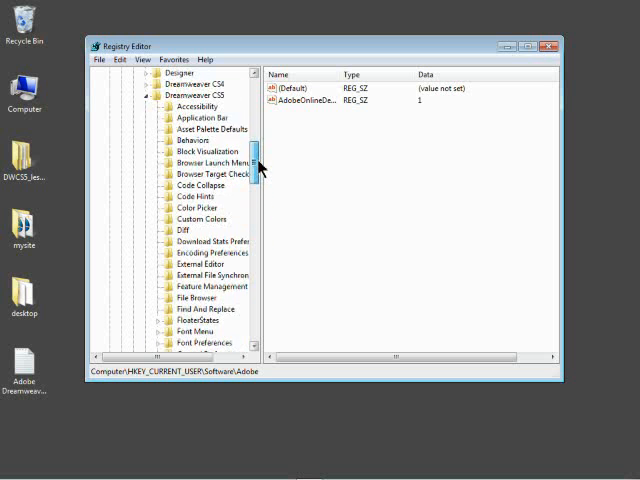
{"action": "scroll", "scroll_direction": "down", "scroll_amount": 3}
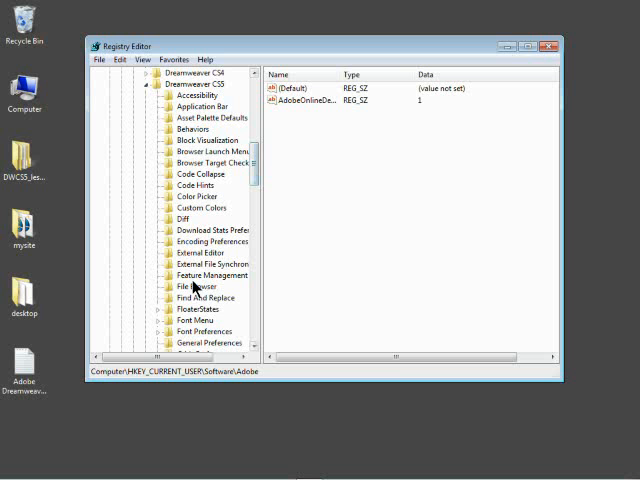
Step: Set the SiteMap value under Feature Management to TRUE and close Registry Editor
{"action": "left_click", "coordinate": [208, 276]}
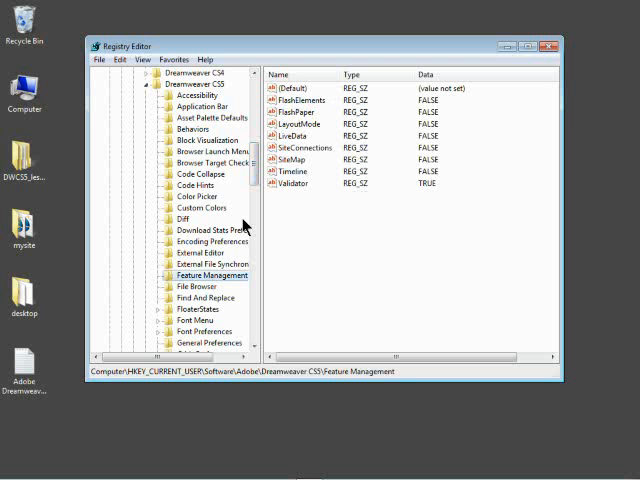
{"action": "left_click", "coordinate": [296, 160]}
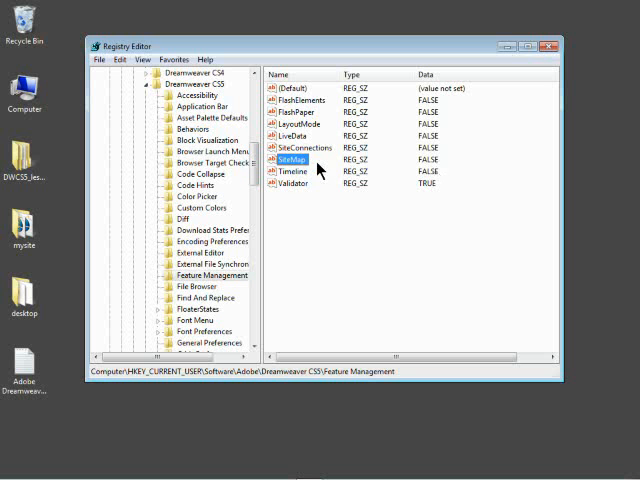
{"action": "double_click", "coordinate": [292, 160]}
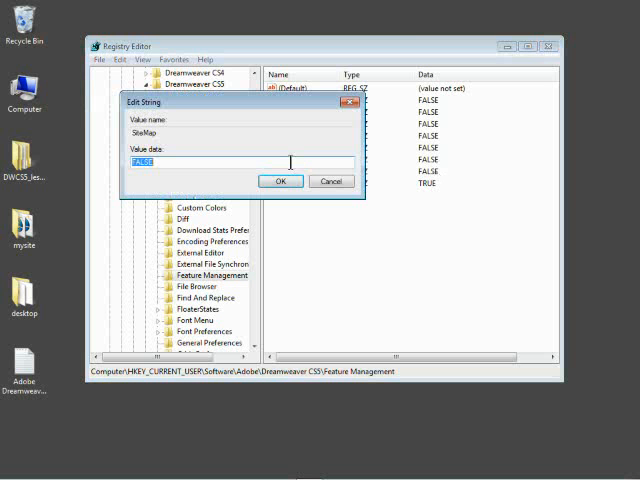
{"action": "type", "text": "TRUE"}
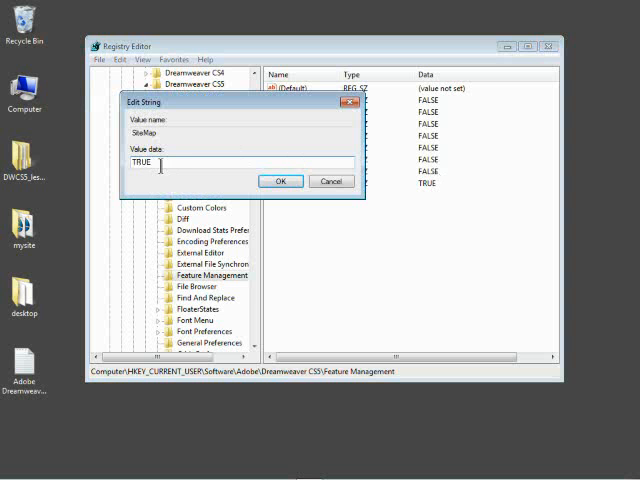
{"action": "left_click", "coordinate": [280, 180]}
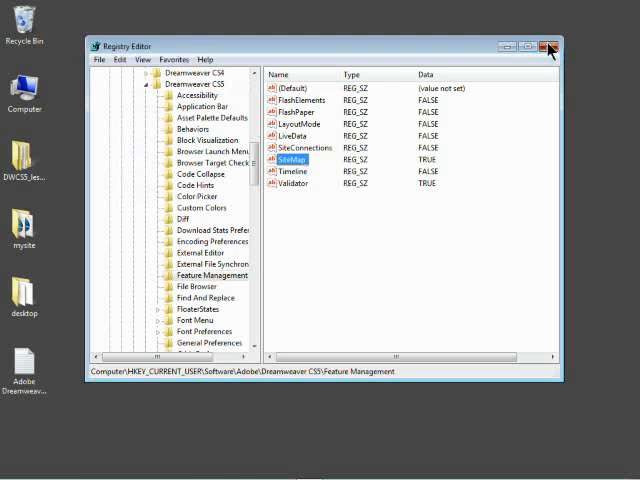
{"action": "left_click", "coordinate": [548, 46]}
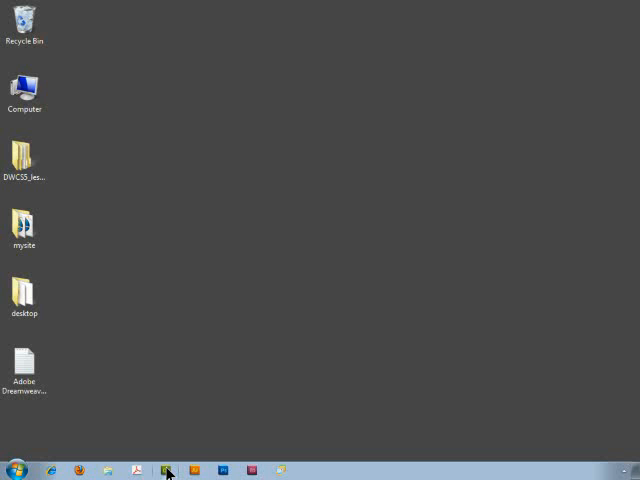
Step: Relaunch Dreamweaver and switch the Files panel to the Site Map view
{"action": "left_click", "coordinate": [166, 470]}
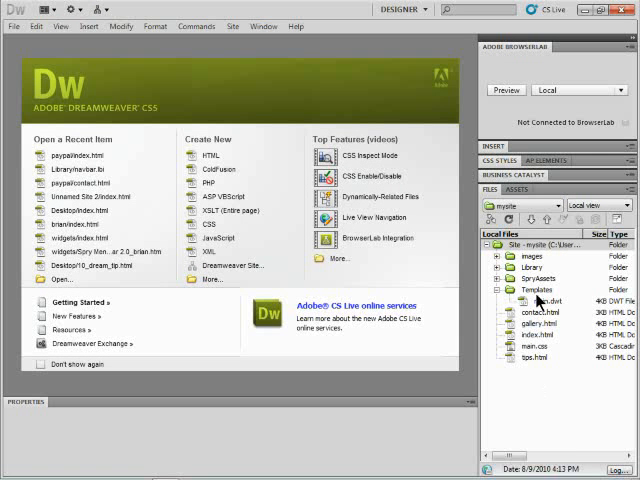
{"action": "left_click", "coordinate": [600, 204]}
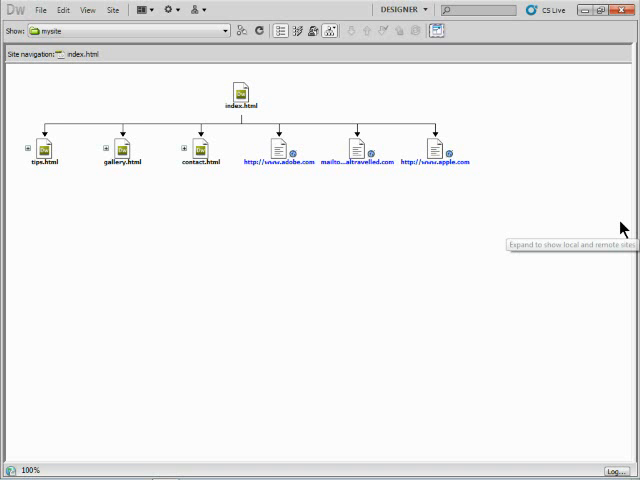
Step: Expand the links from contact.html in the map, then collapse the panel
{"action": "left_click", "coordinate": [176, 158]}
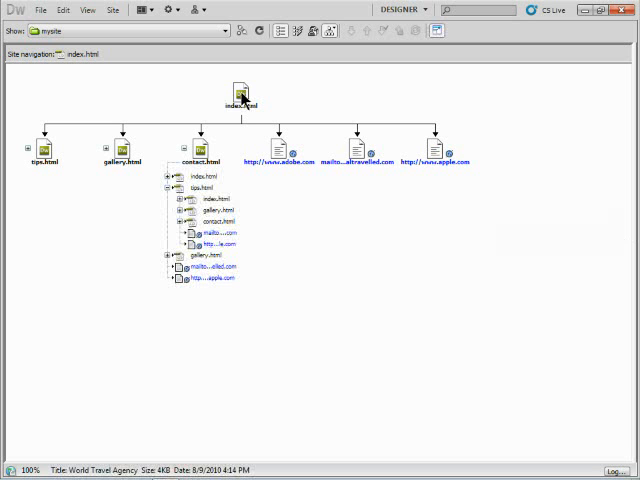
{"action": "left_click_drag", "start_coordinate": [248, 96], "coordinate": [284, 140]}
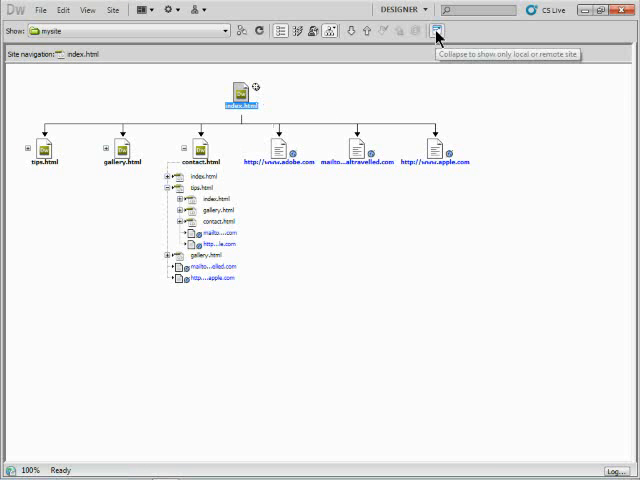
{"action": "left_click", "coordinate": [436, 28]}
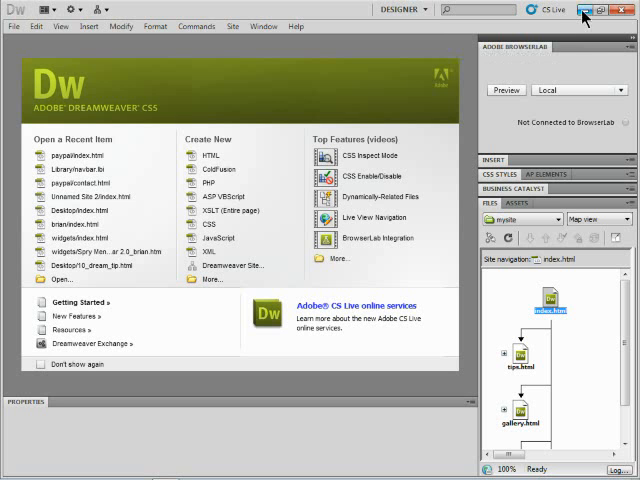
Step: Close Dreamweaver, drag the CS5 Prefs file to the desktop centre and open it in Notepad
{"action": "left_click", "coordinate": [604, 8]}
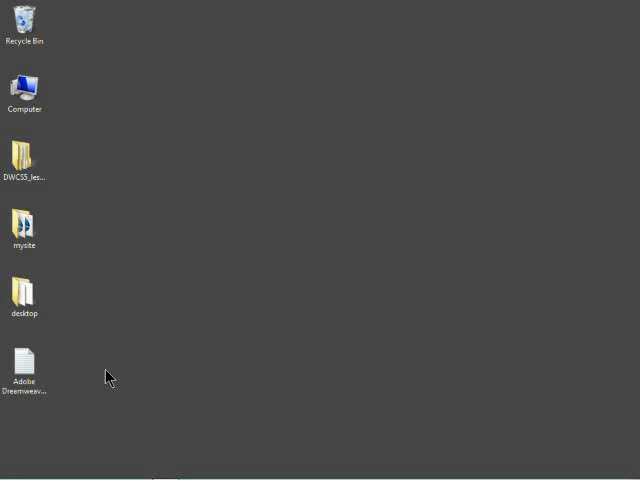
{"action": "left_click_drag", "start_coordinate": [24, 362], "coordinate": [264, 170]}
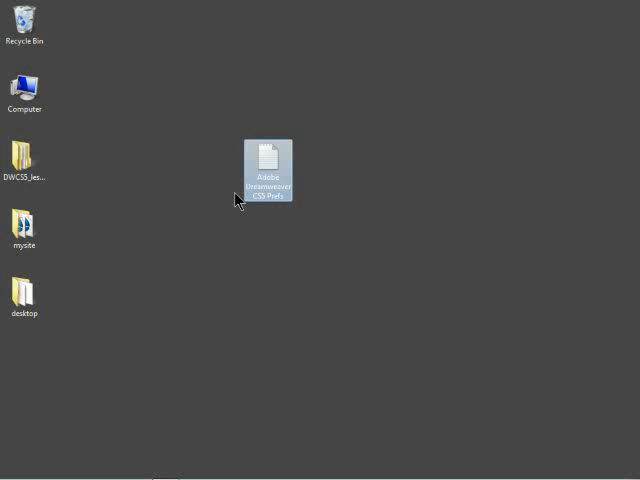
{"action": "double_click", "coordinate": [268, 170]}
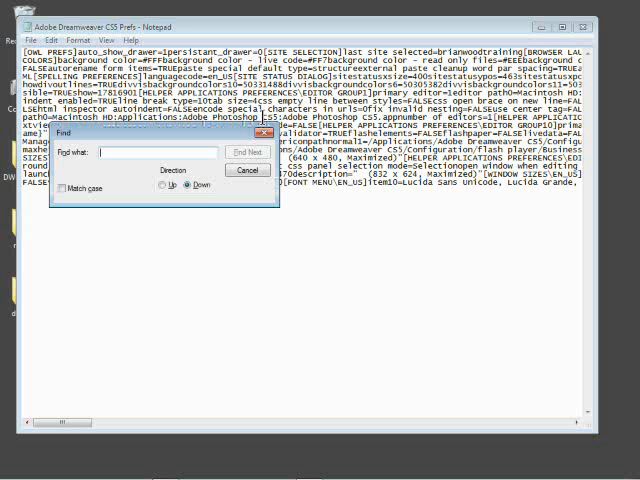
Step: Find 'sitemap' in the preferences text and select the matched word
{"action": "type", "text": "sitemap"}
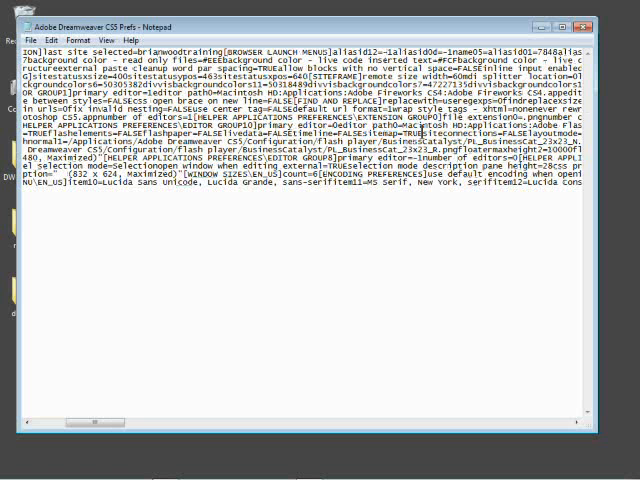
{"action": "double_click", "coordinate": [410, 132]}
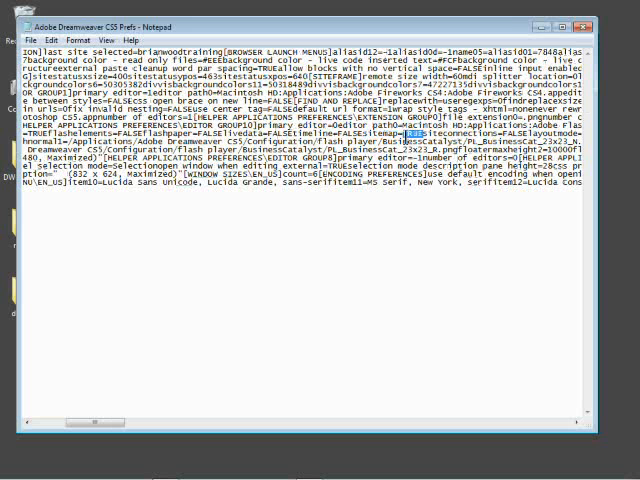